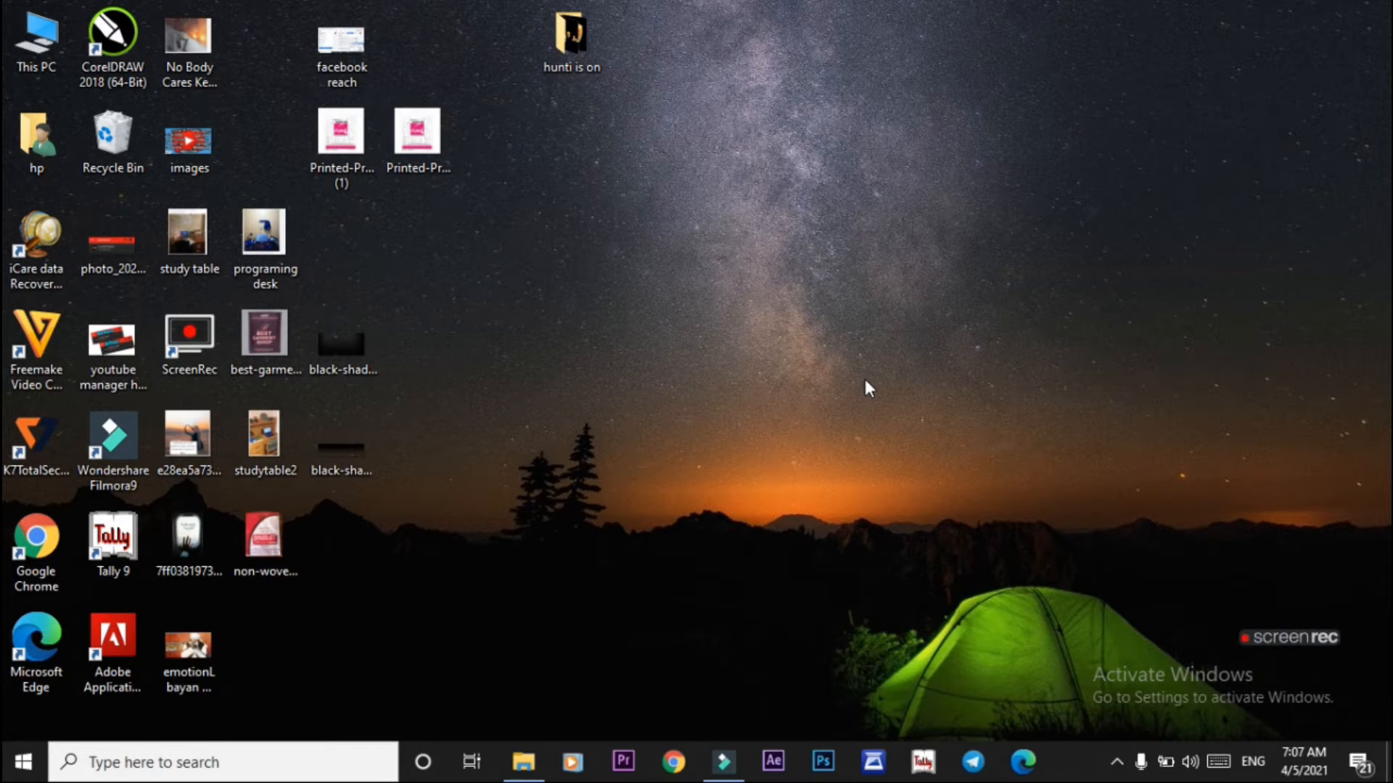
mouse_move(931, 7)
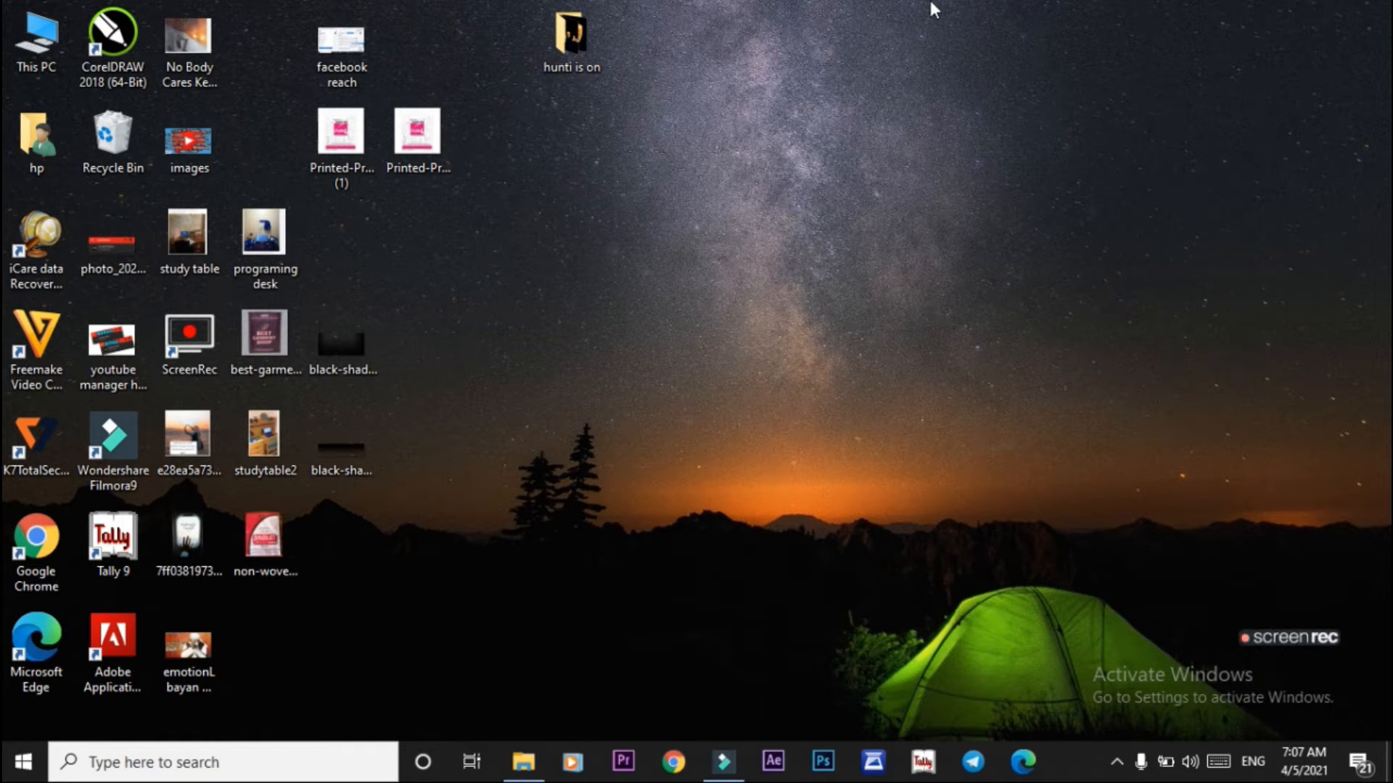
mouse_move(945, 14)
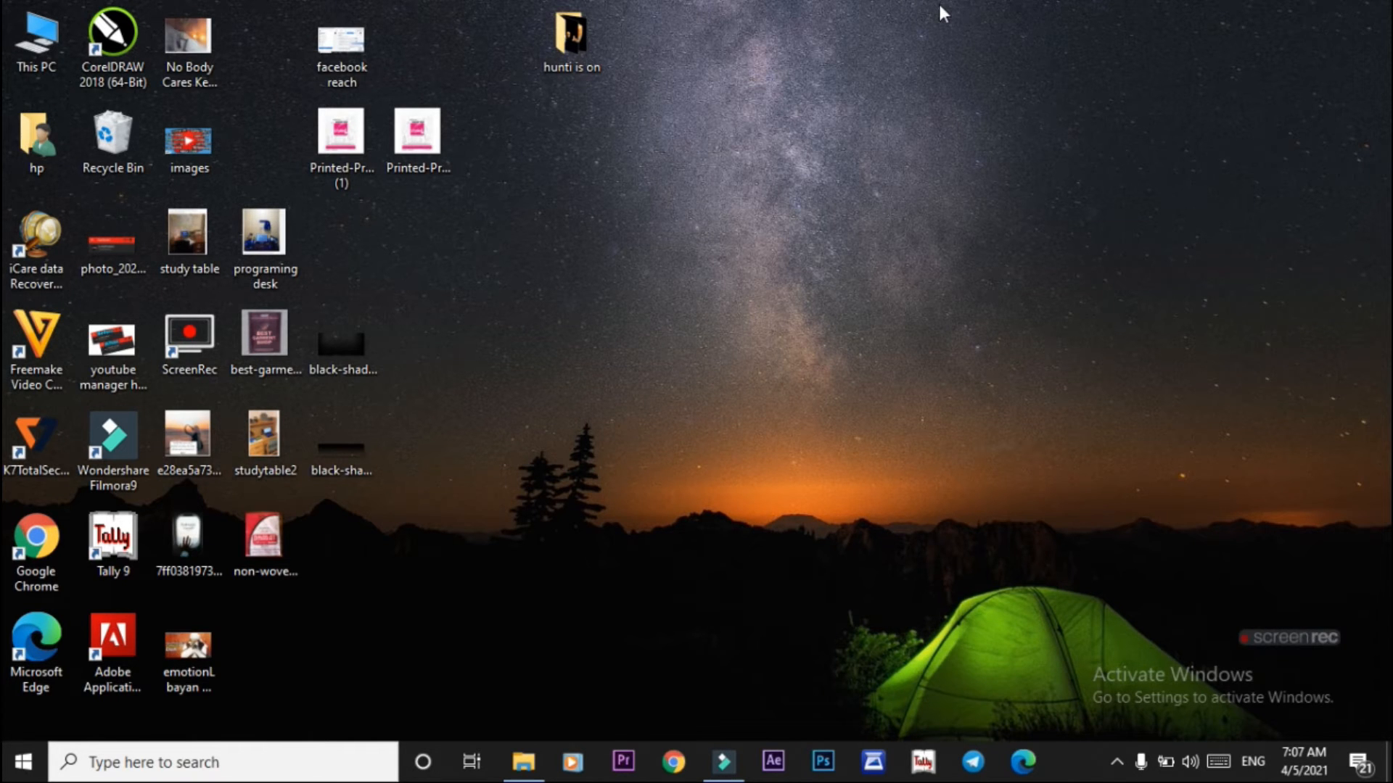
Restore the Filmora9 project window with the intro video and stacked shadow layers.
left_click(731, 762)
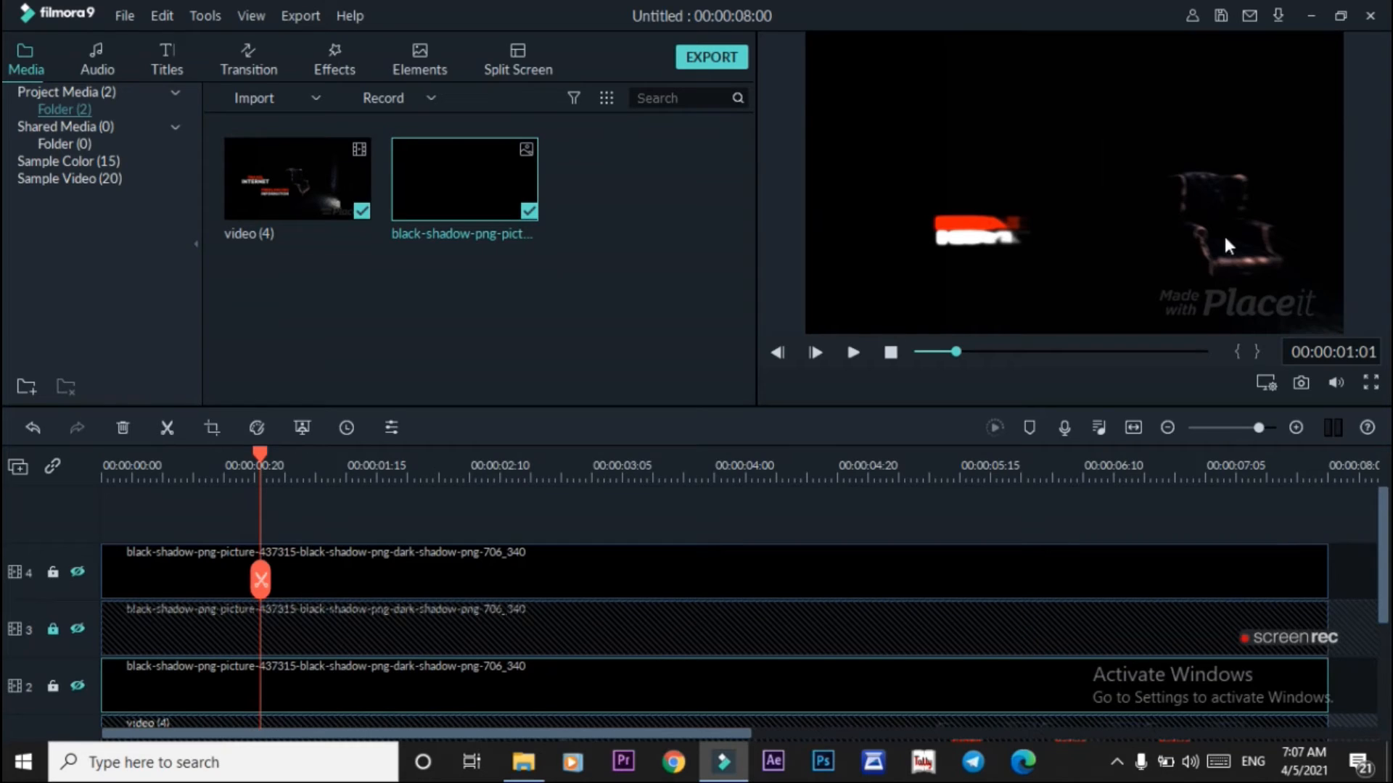
mouse_move(1265, 281)
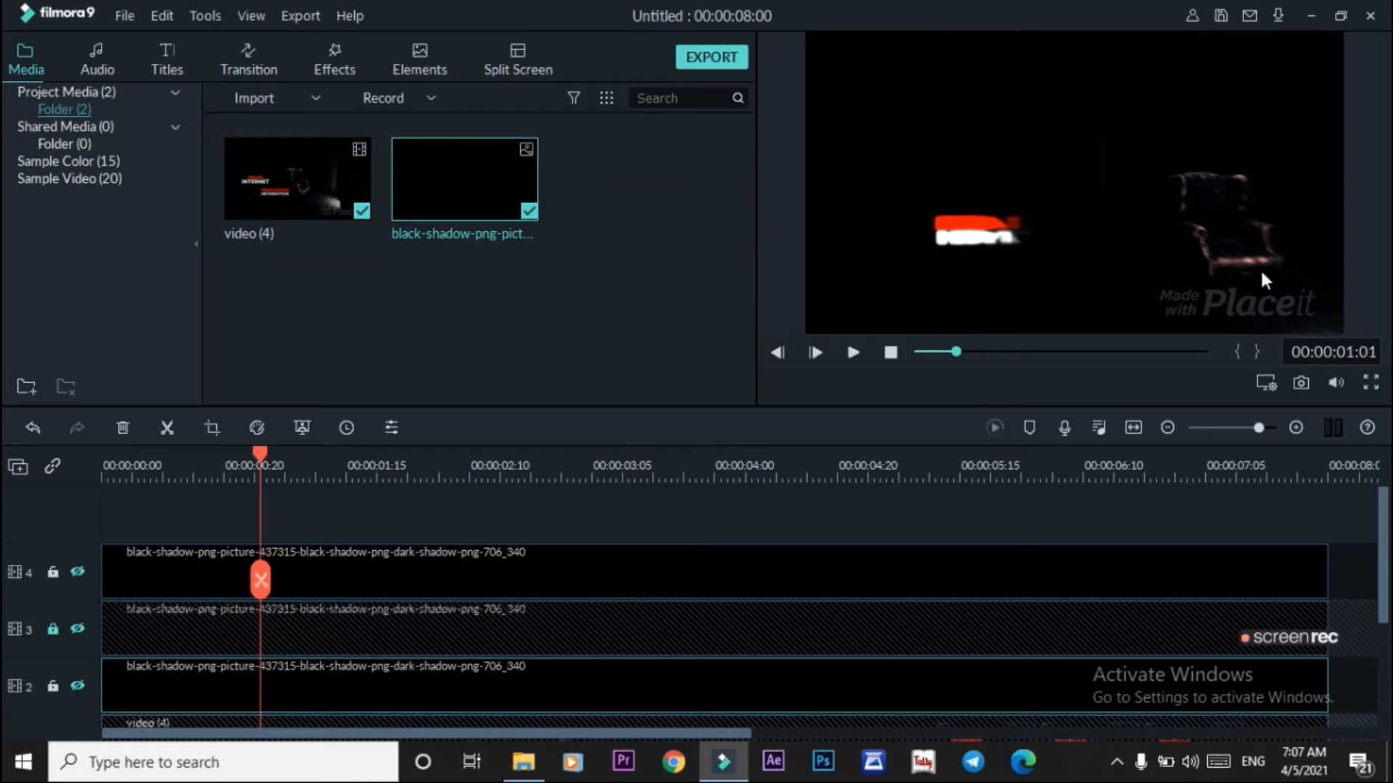
mouse_move(1277, 333)
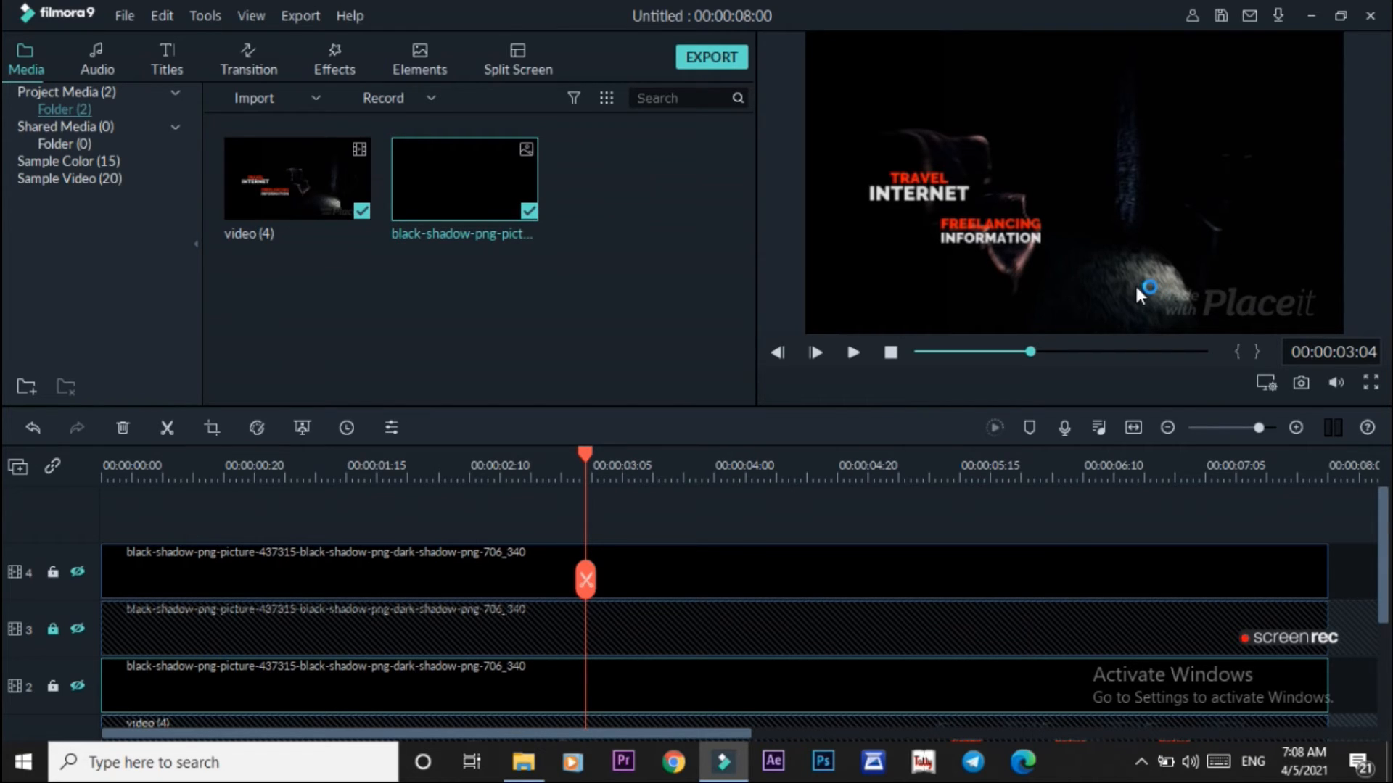
mouse_move(1178, 307)
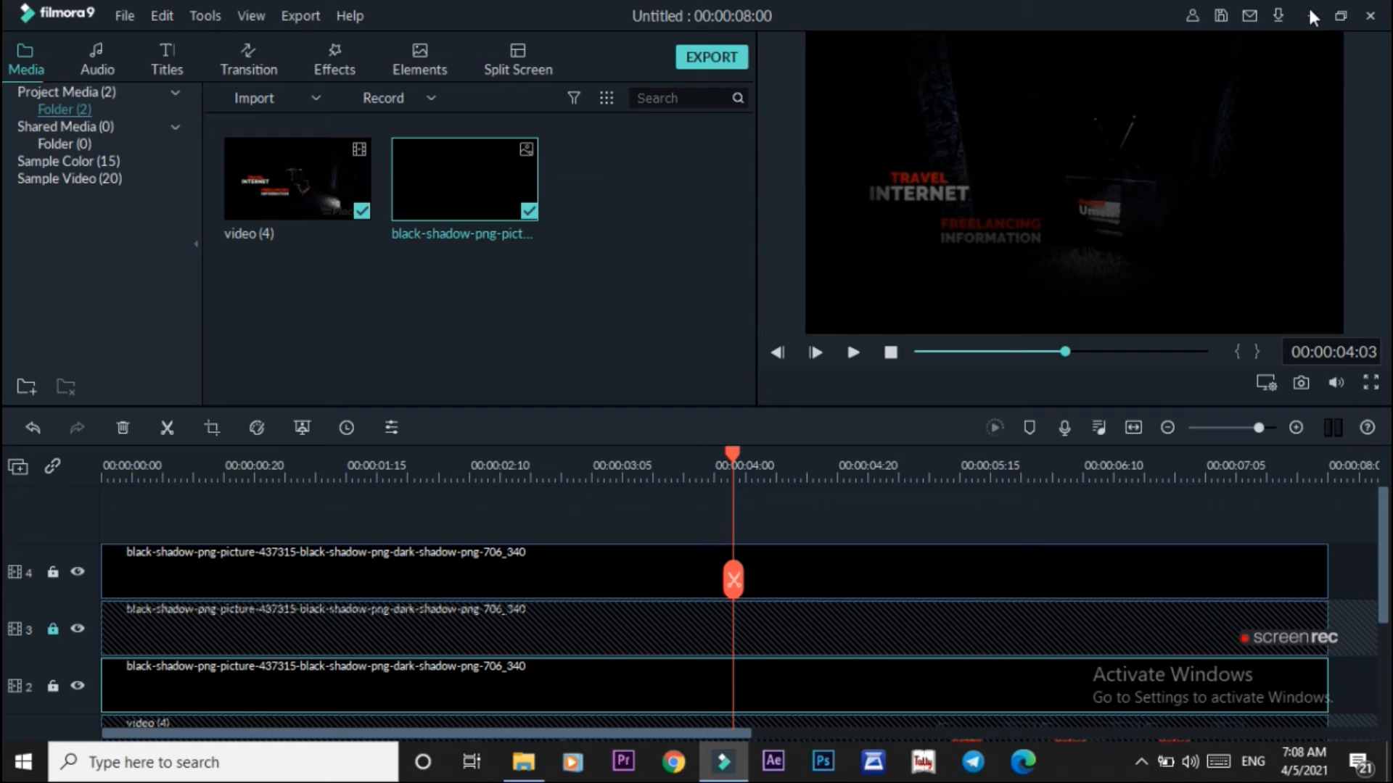
mouse_move(1314, 18)
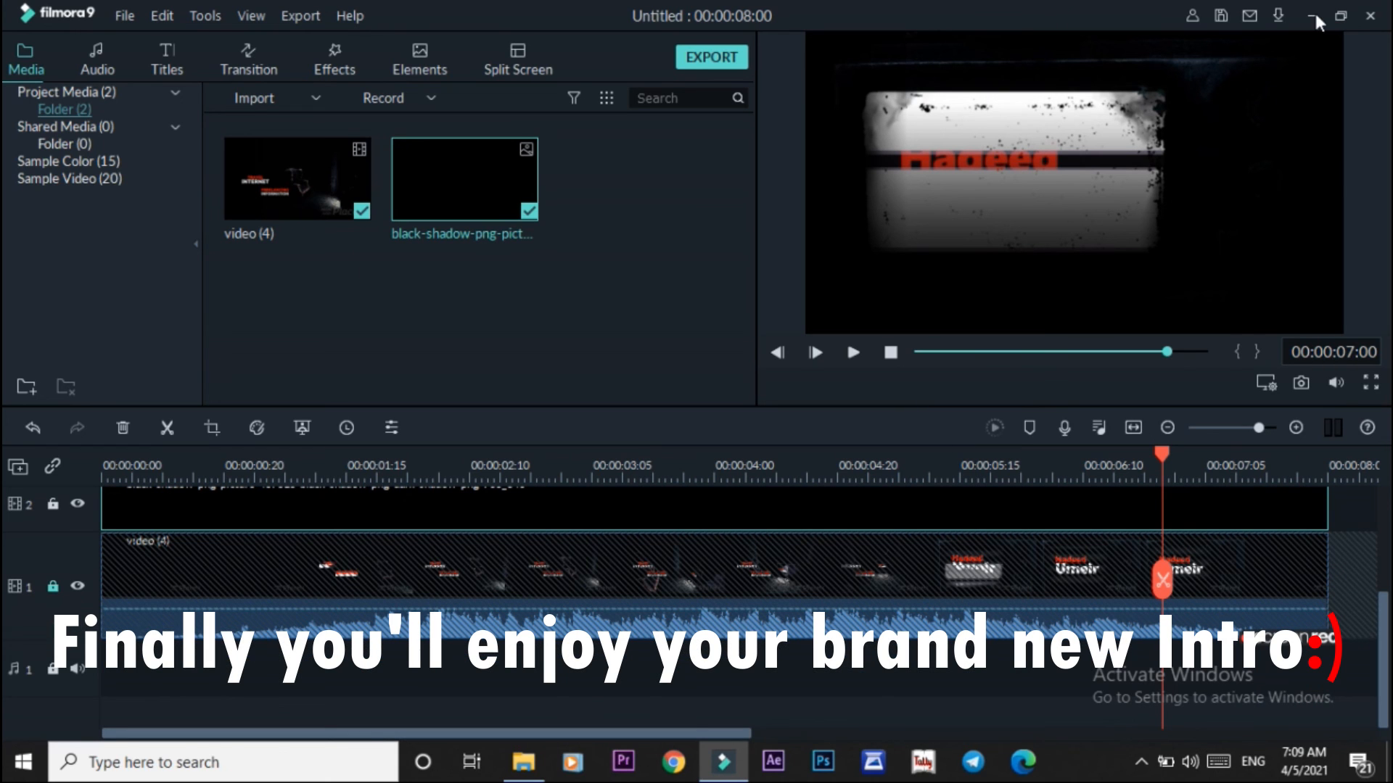
mouse_move(1314, 19)
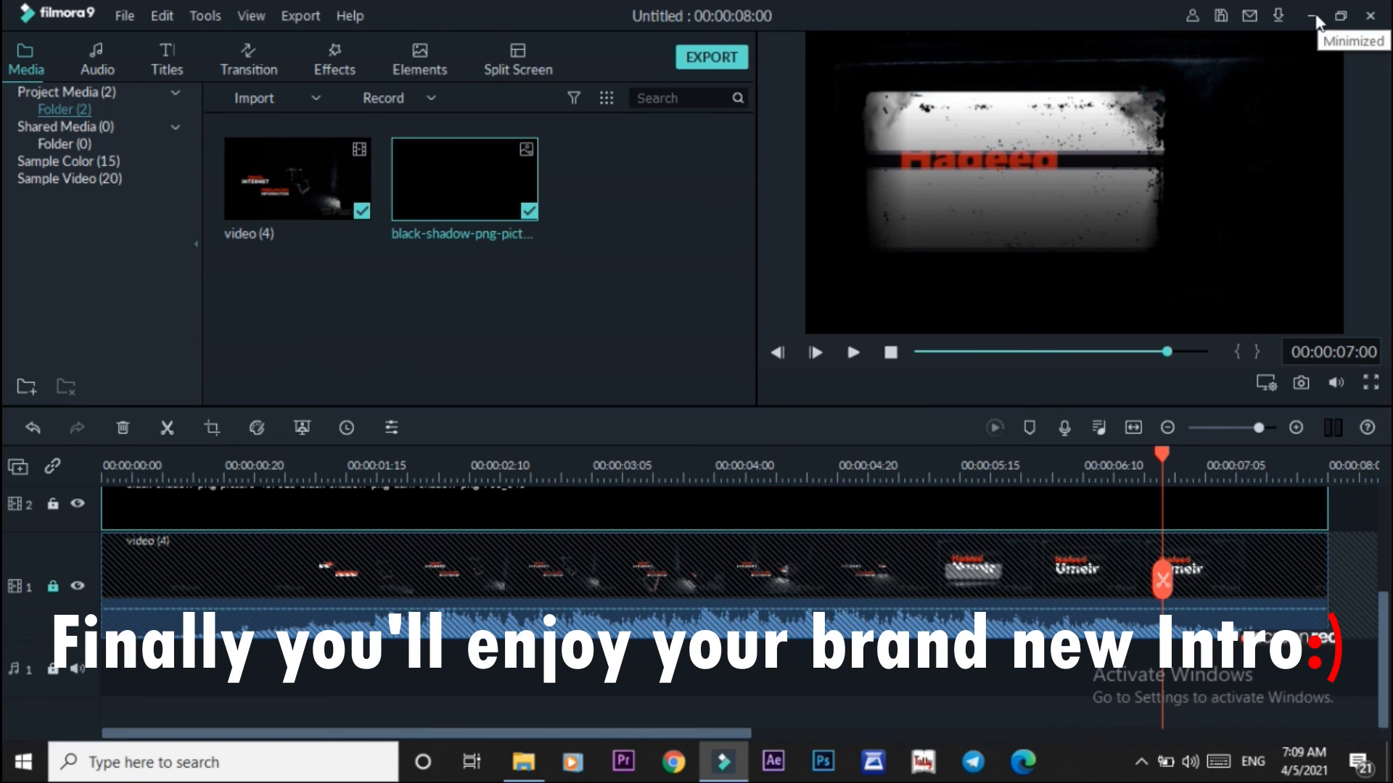